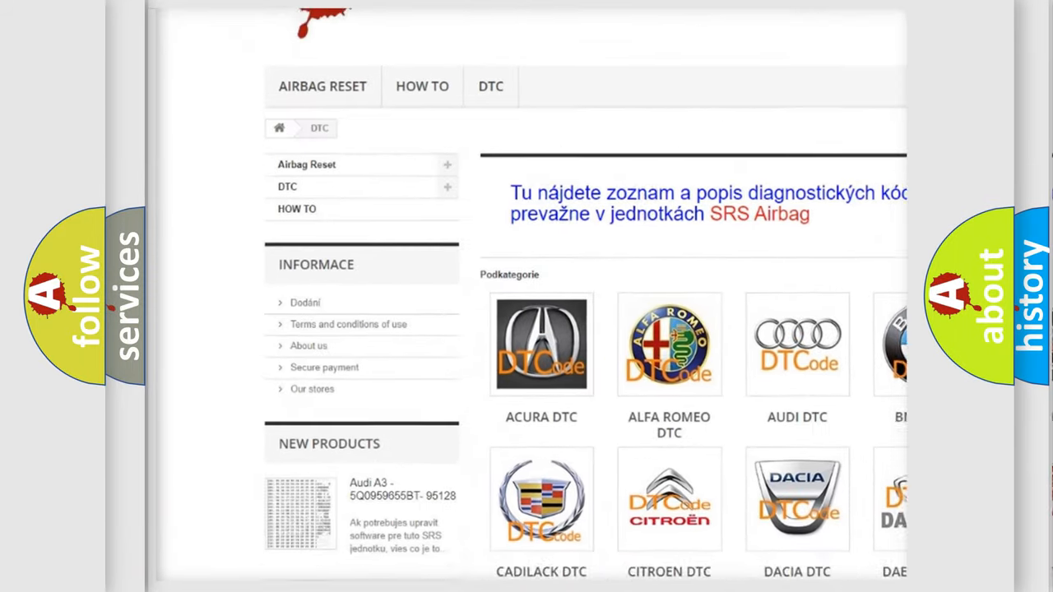
Scroll down past the car-brand logos until the list of diagnostic trouble codes is in view
scroll(down, 3)
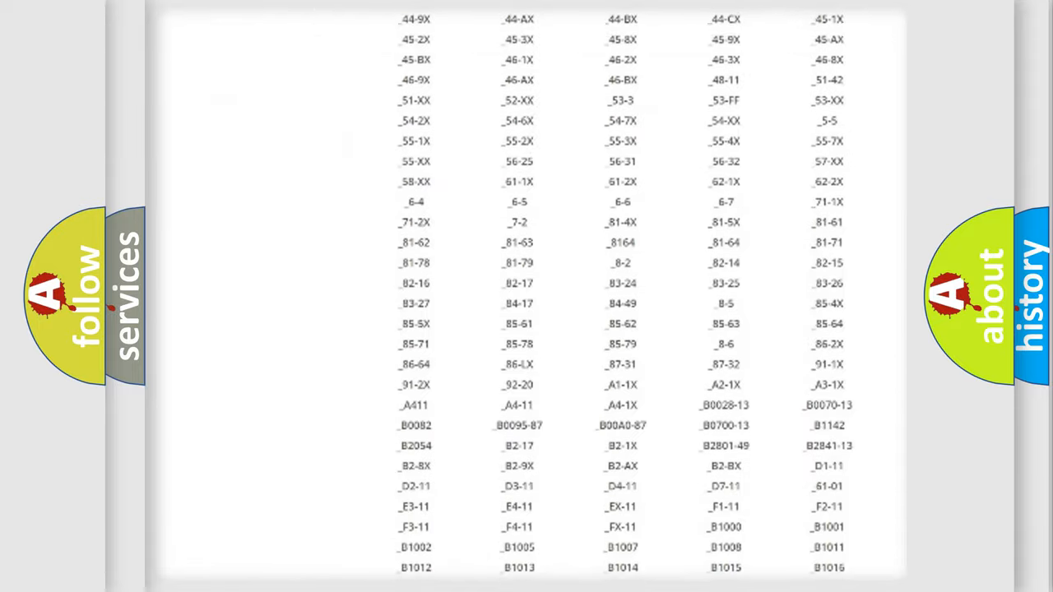
scroll(down, 3)
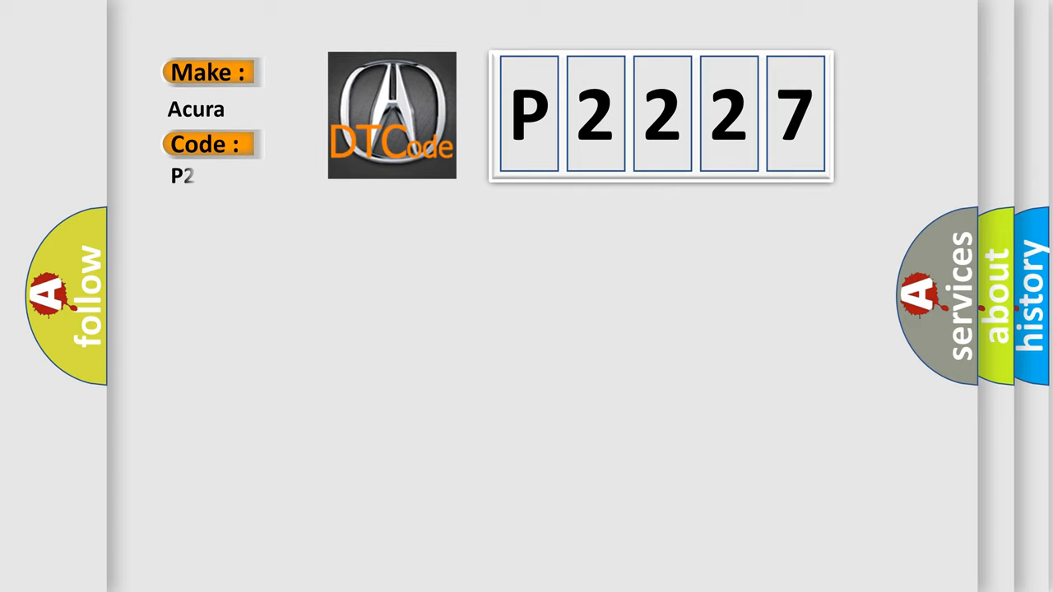
Complete the code as P2227, show its definition and description, then move to the Cause section
text(2227)
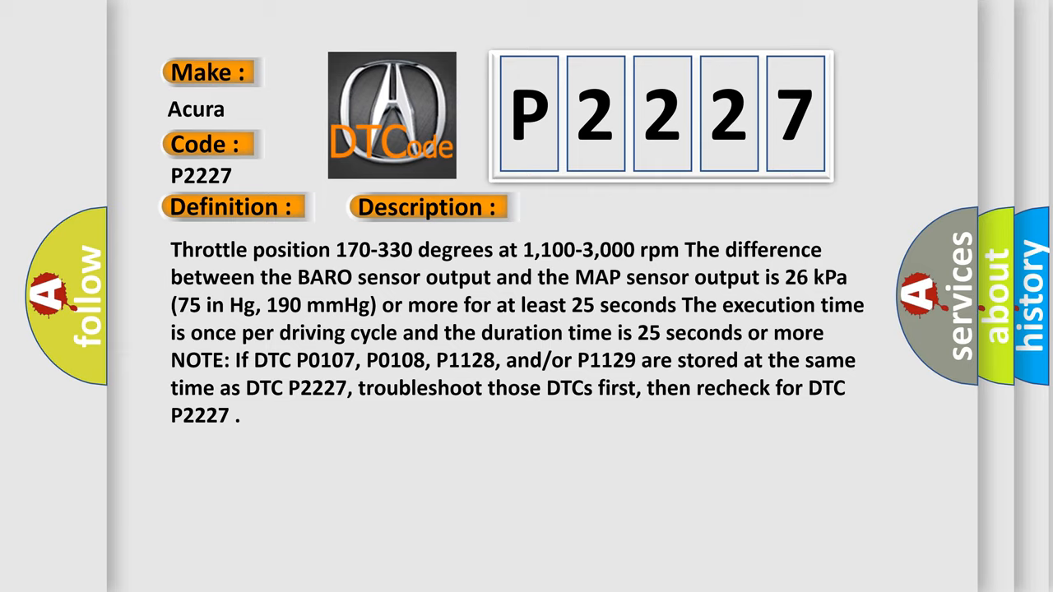
click(606, 207)
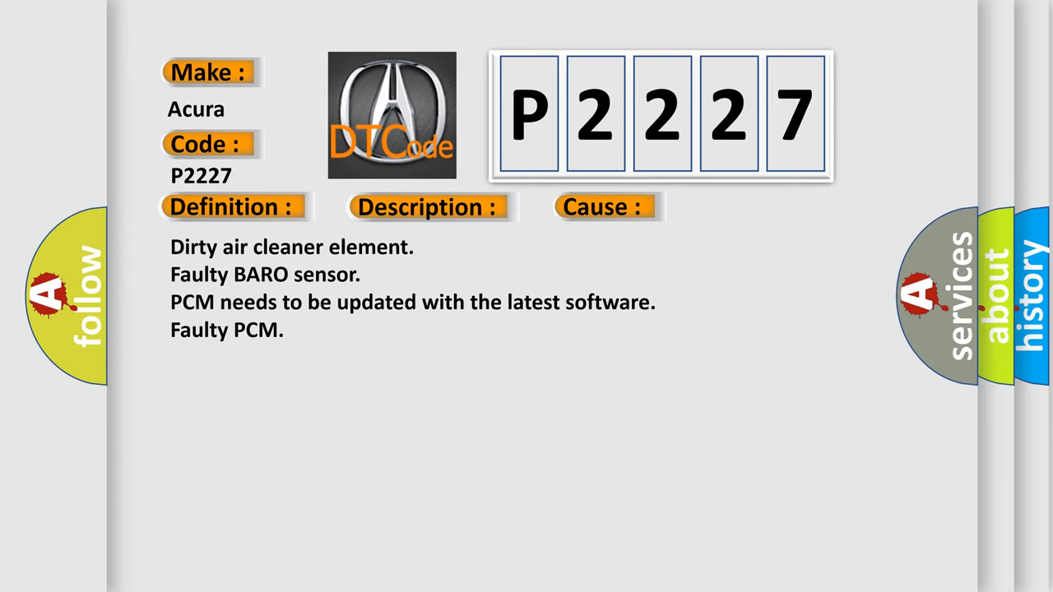